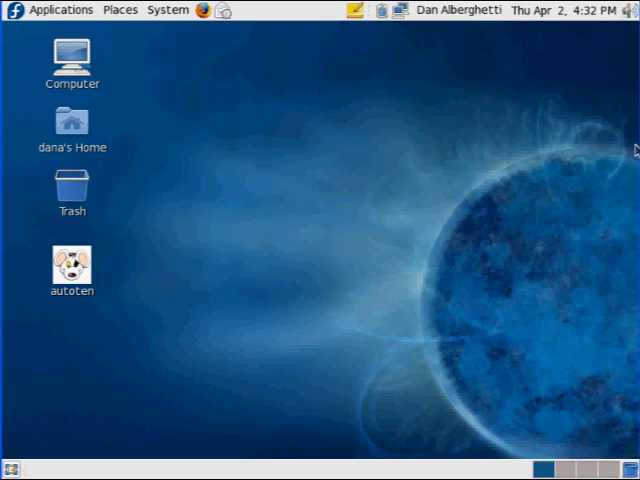
mouse_move(368, 104)
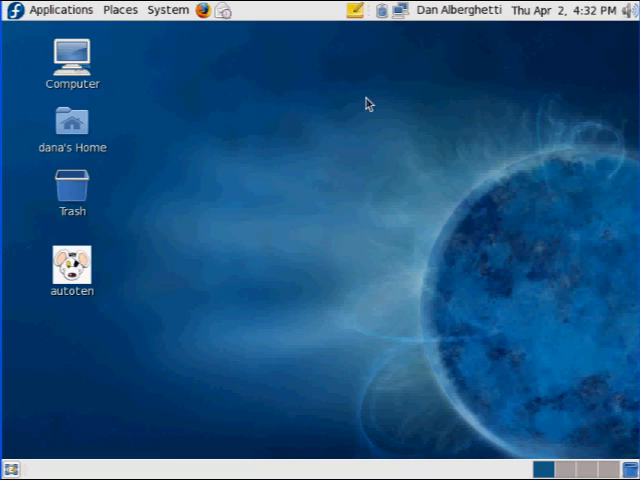
mouse_move(304, 452)
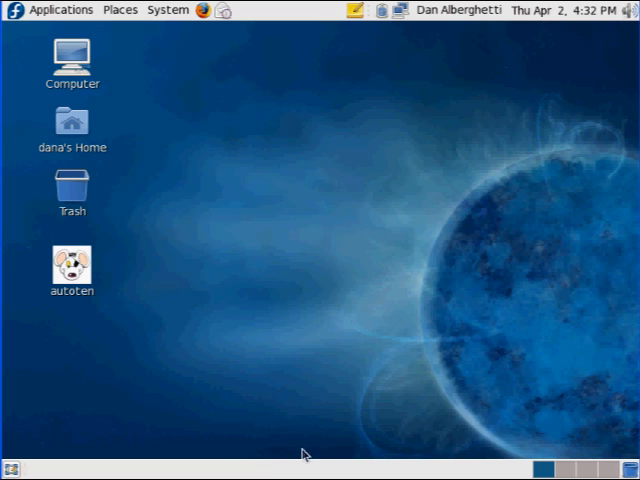
mouse_move(248, 110)
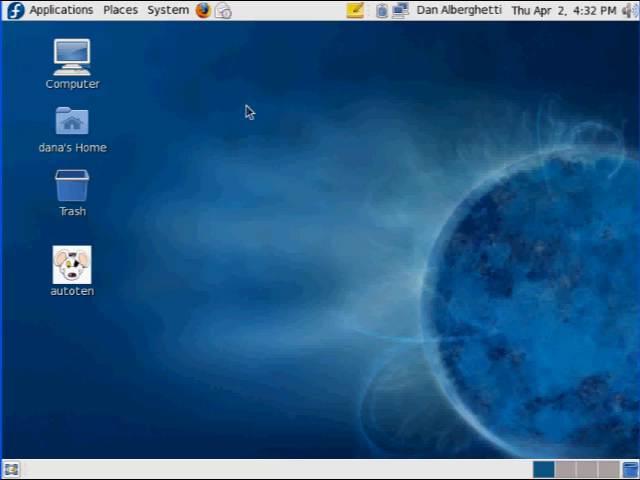
mouse_move(236, 406)
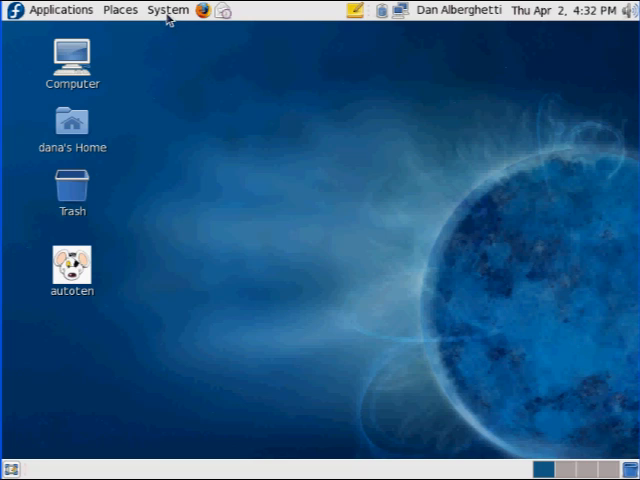
- Show the System > Administration tools list on the GNOME panel, reopening it once
left_click(168, 8)
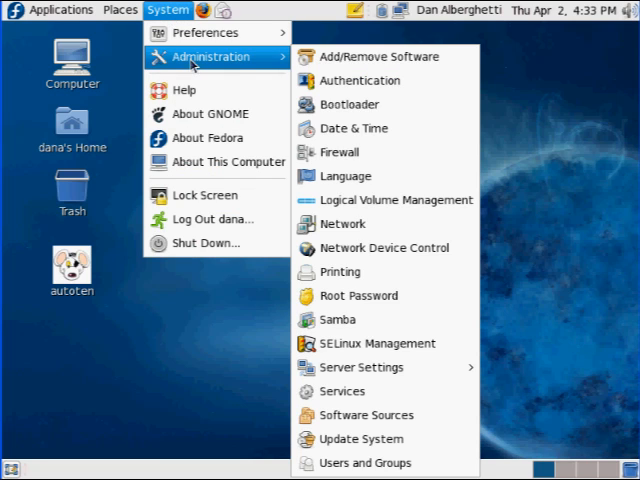
mouse_move(378, 344)
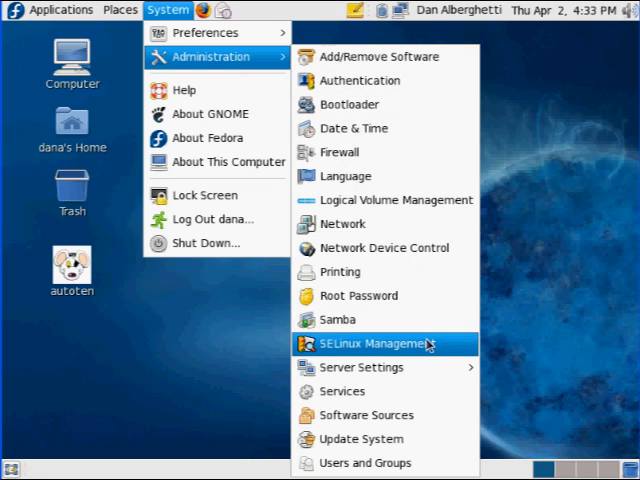
mouse_move(380, 344)
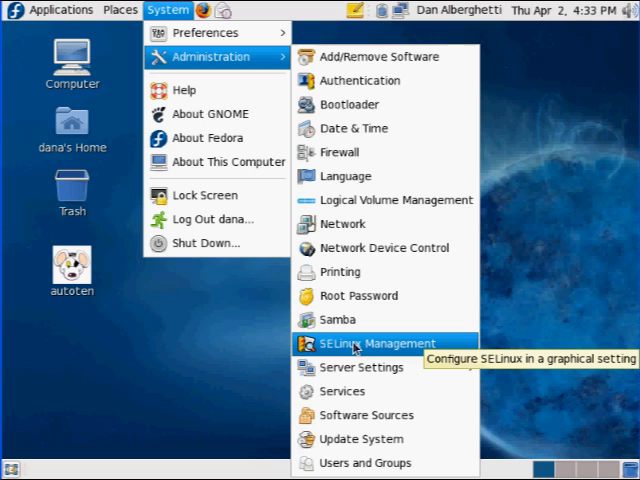
mouse_move(244, 344)
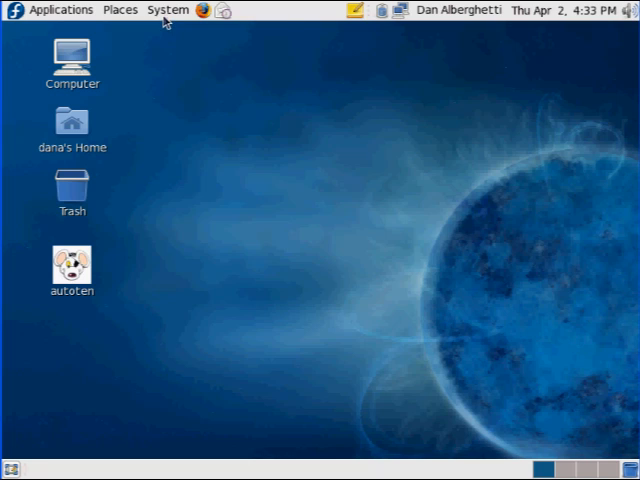
left_click(168, 8)
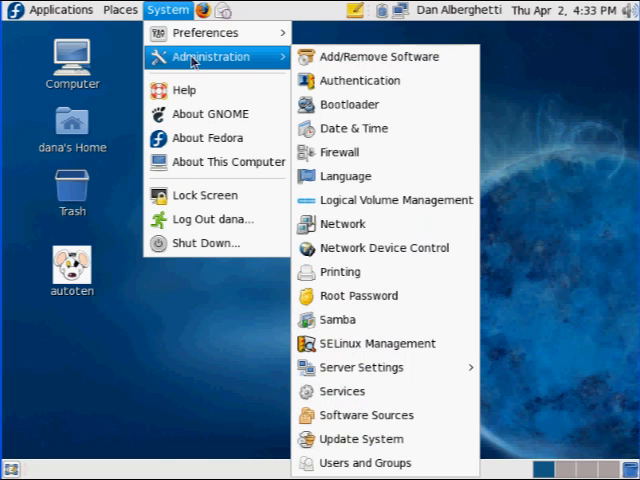
mouse_move(344, 224)
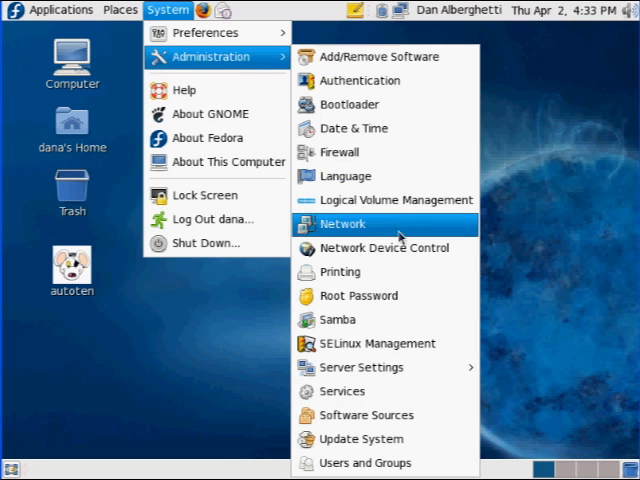
- Launch the Services tool so Service Configuration lists NetworkManager, bluetooth and other services
left_click(344, 224)
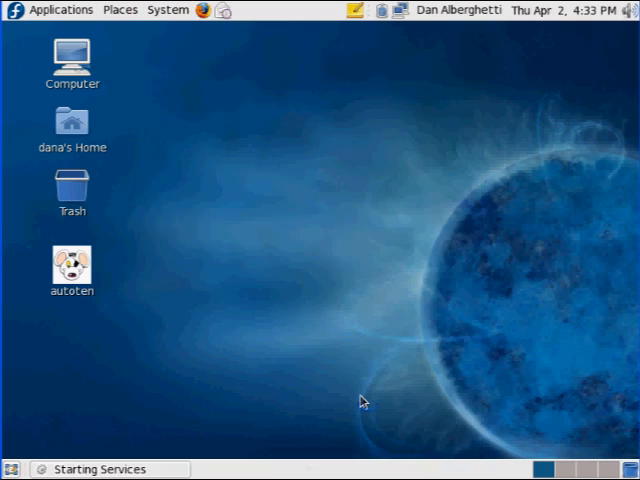
mouse_move(272, 246)
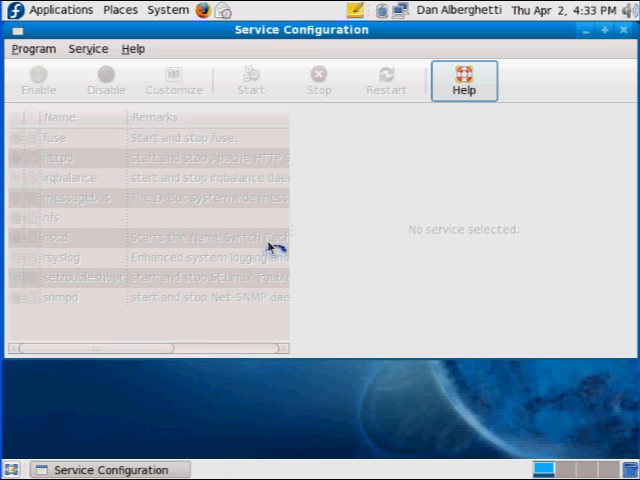
mouse_move(270, 248)
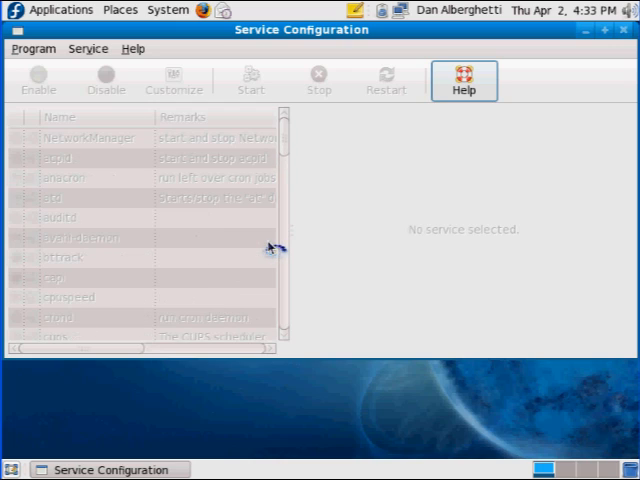
scroll("down", 3)
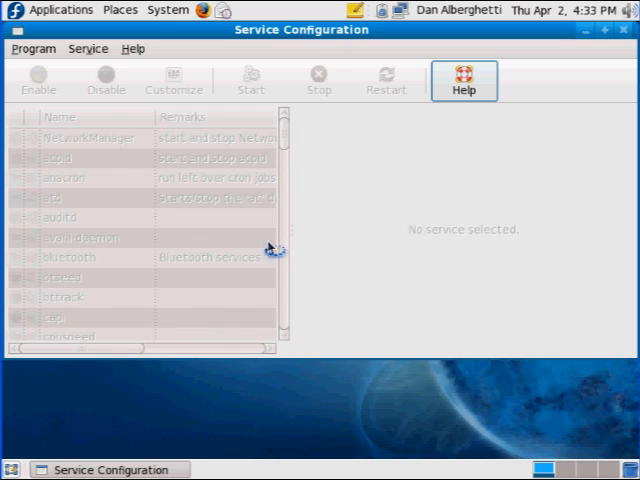
mouse_move(378, 104)
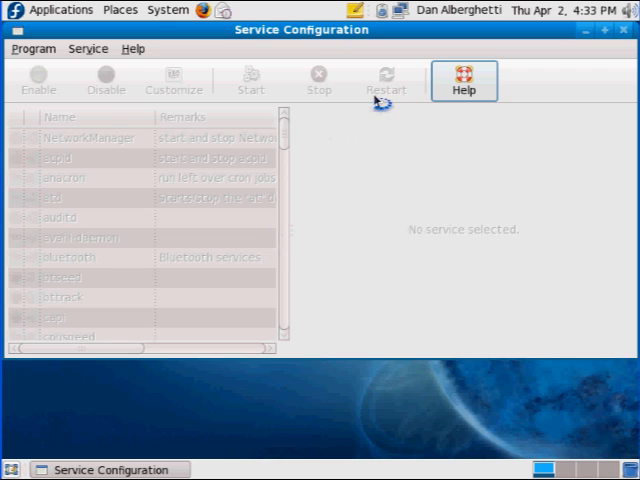
mouse_move(364, 160)
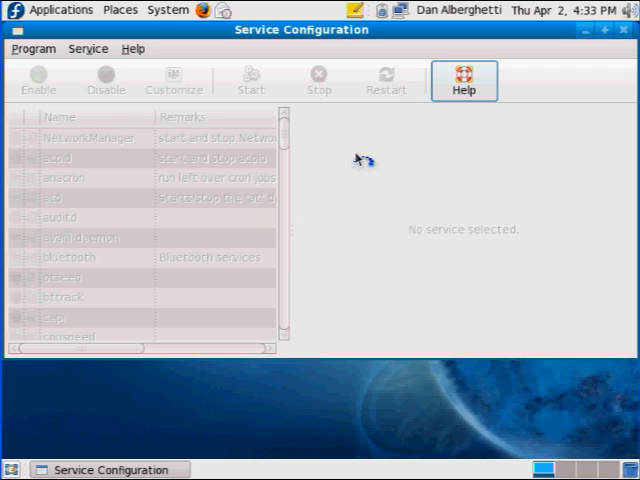
- Select NetworkManager and scroll the service list down until httpd and iptables are visible
left_click(80, 138)
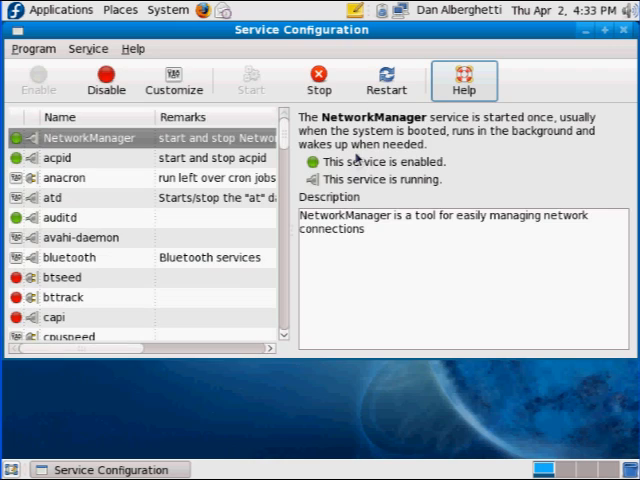
mouse_move(360, 362)
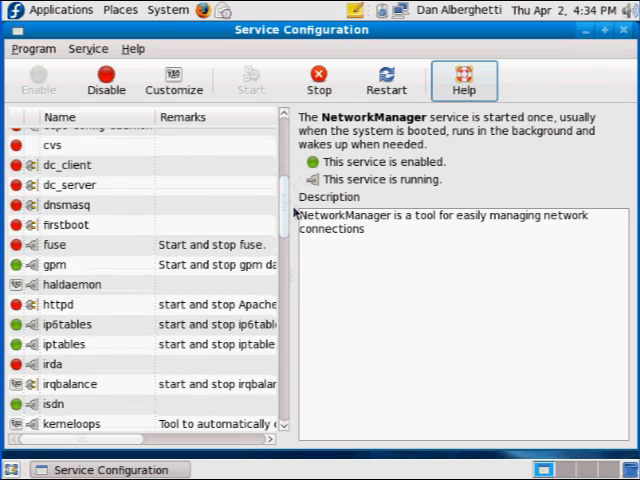
scroll("down", 3)
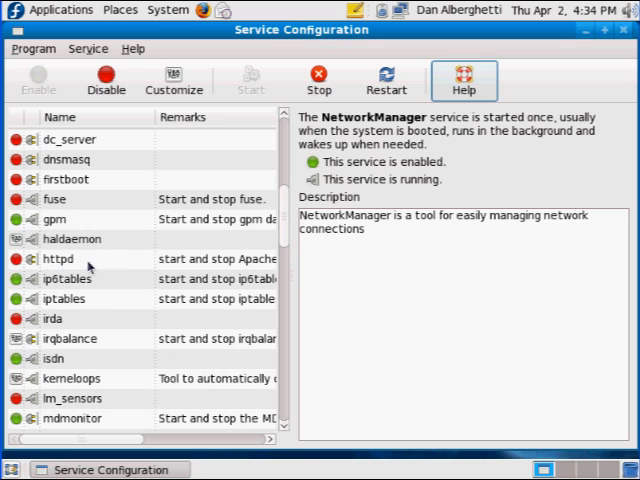
- Start the httpd Apache service, authenticating as root, so it reports as running
left_click(56, 260)
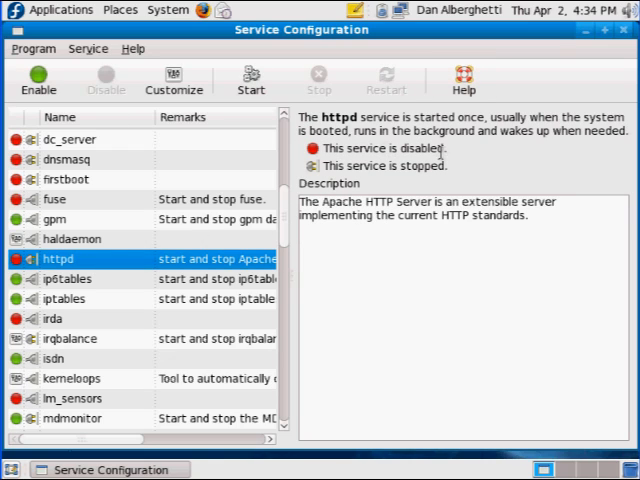
mouse_move(446, 148)
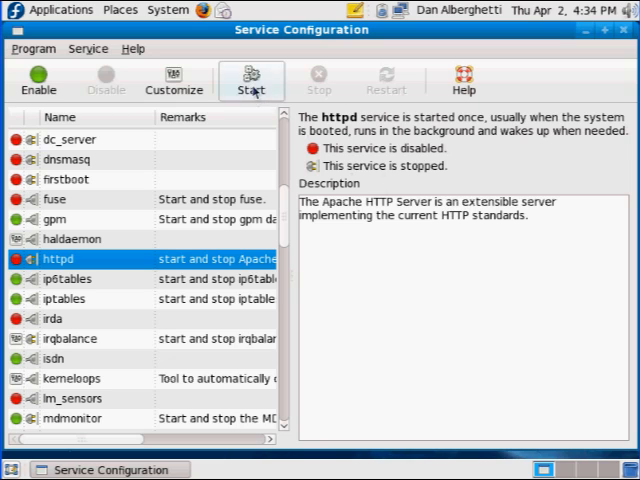
left_click(252, 80)
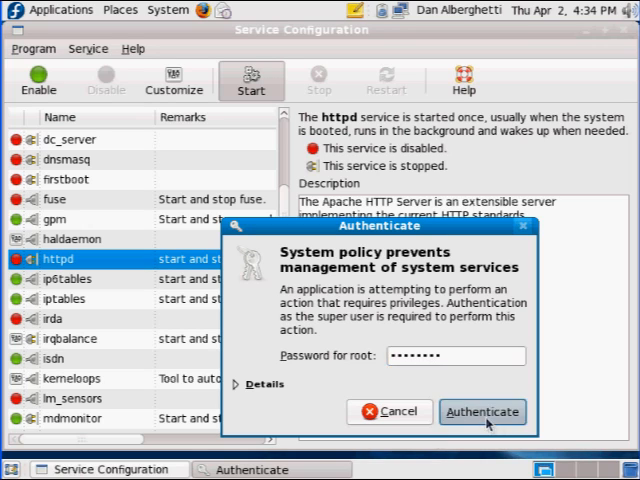
left_click(482, 412)
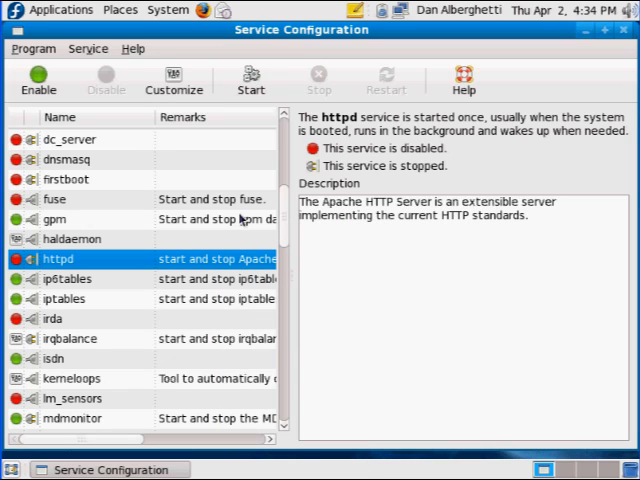
left_click(252, 80)
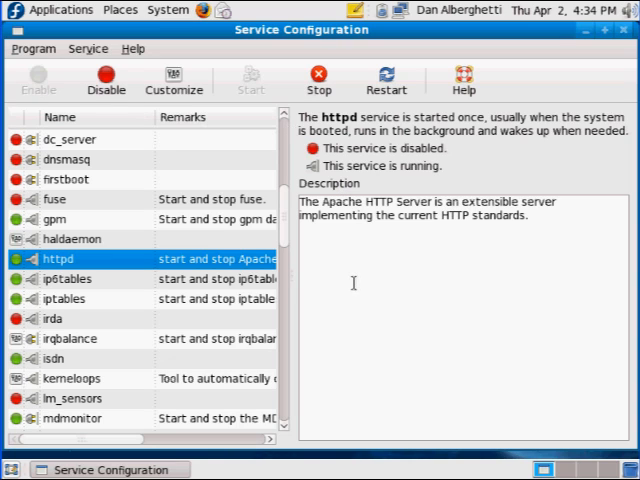
- Minimize Service Configuration and launch Firefox showing the Fedora Project start page
left_click(38, 80)
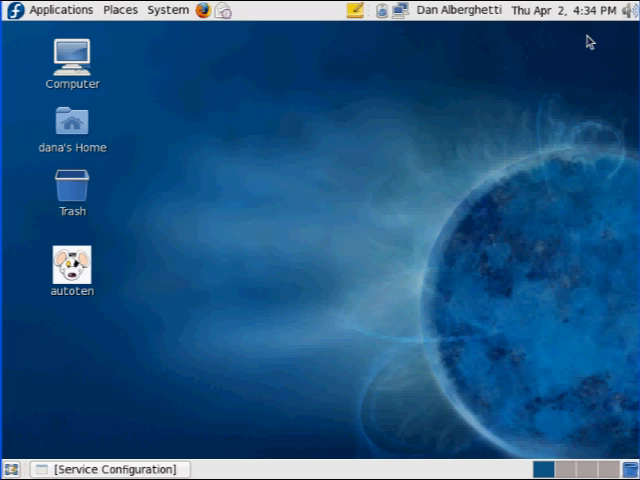
mouse_move(348, 234)
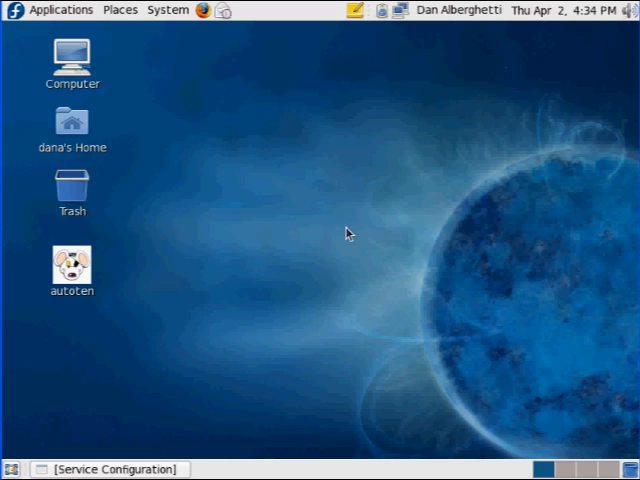
left_click(204, 12)
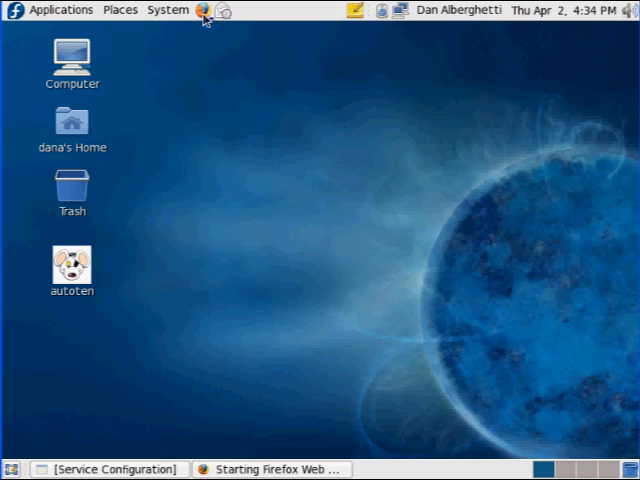
mouse_move(256, 138)
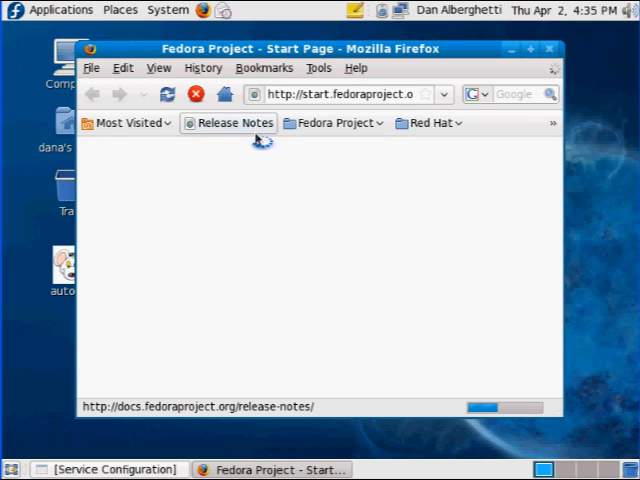
left_click(228, 122)
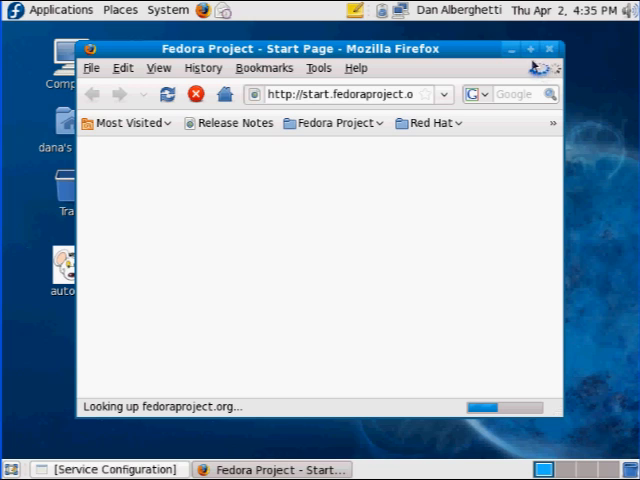
mouse_move(532, 48)
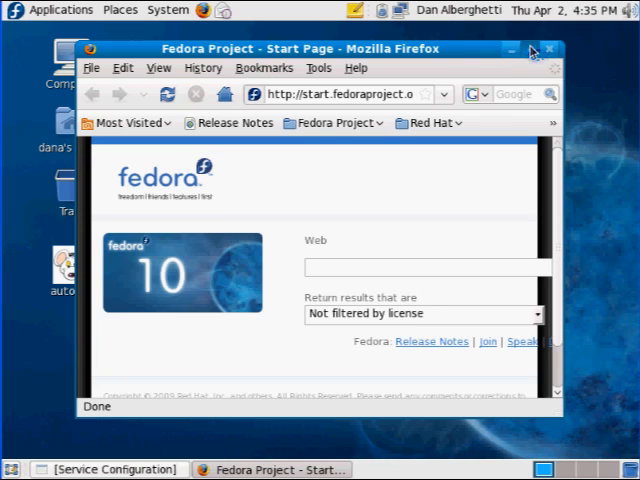
left_click(530, 48)
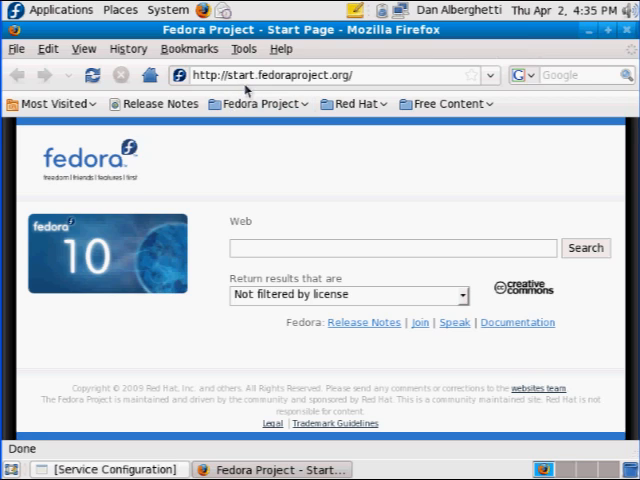
left_click(330, 74)
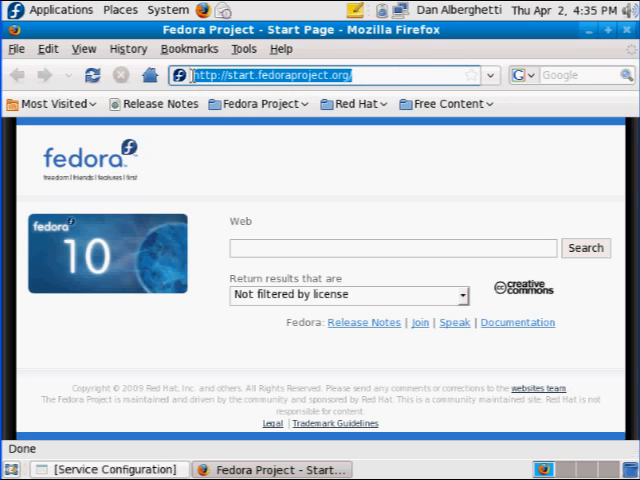
type("localhost/")
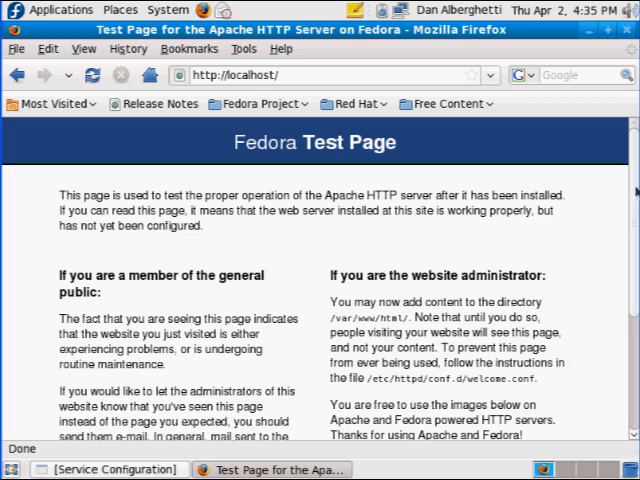
scroll("down", 3)
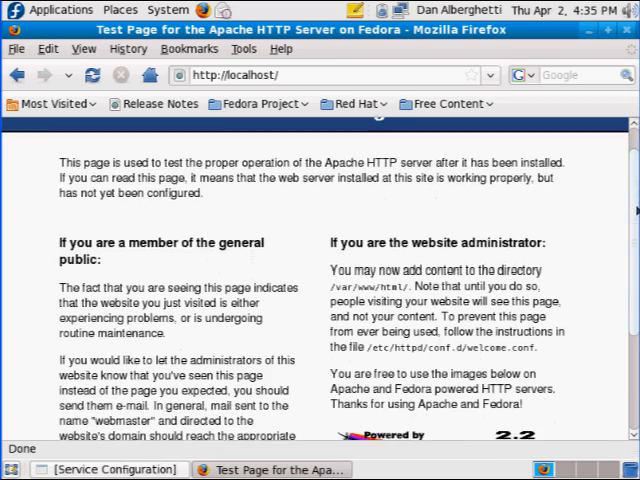
scroll("down", 3)
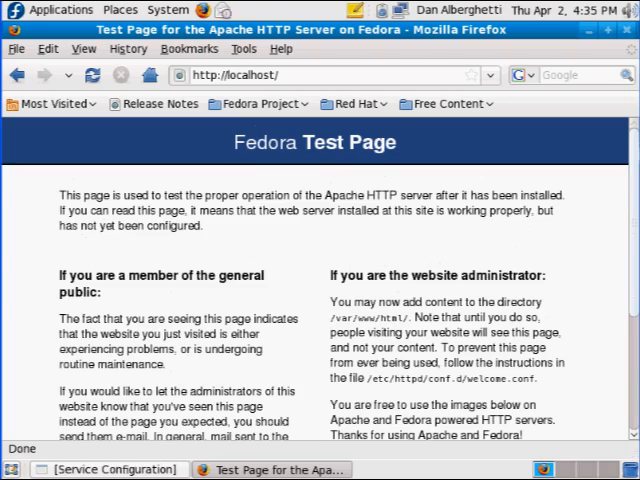
scroll("down", 3)
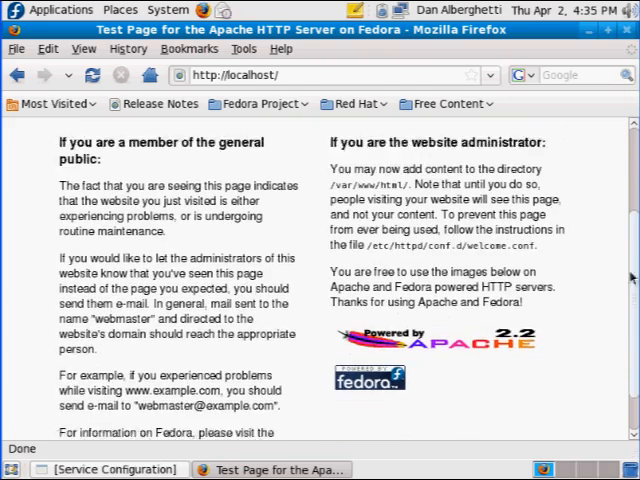
scroll("up", 3)
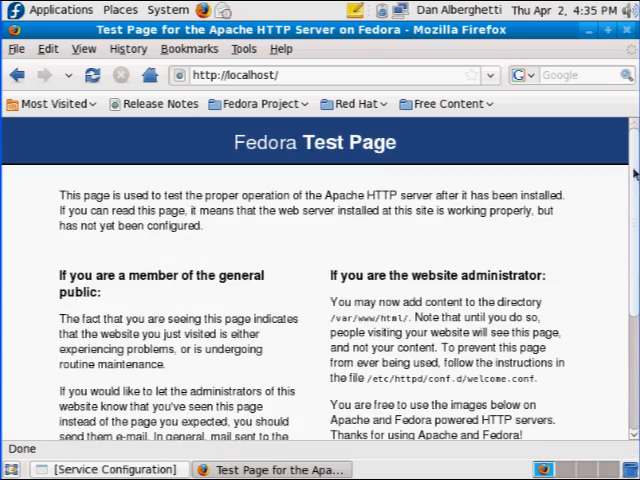
scroll("down", 3)
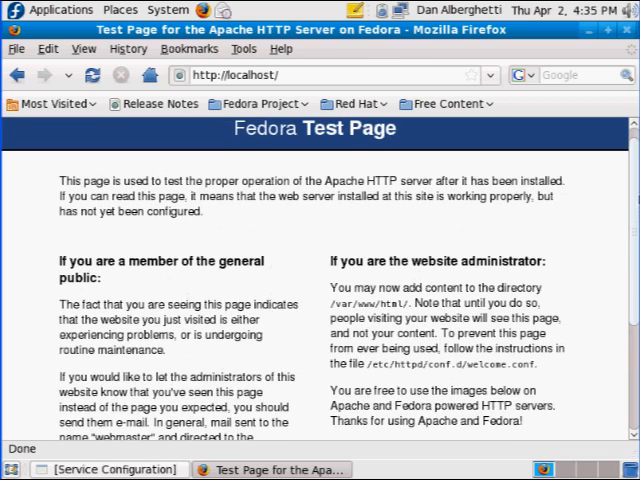
scroll("down", 3)
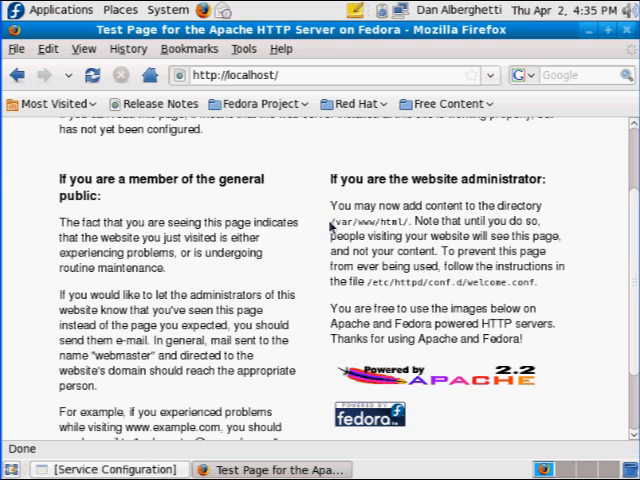
double_click(364, 220)
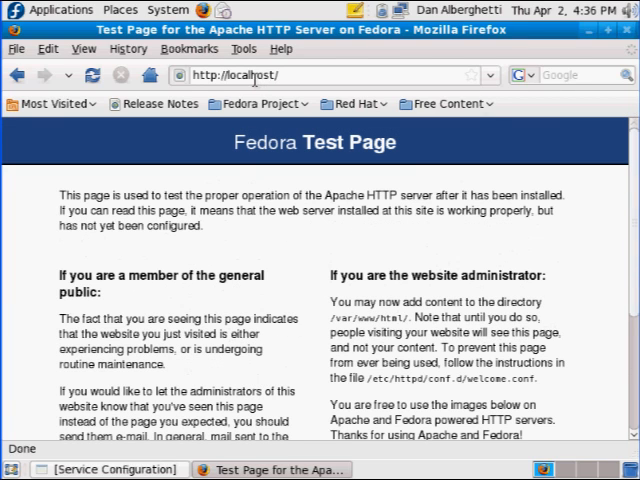
- Load 127.0.0.1 in the address bar to show the same Apache test page
left_click(280, 74)
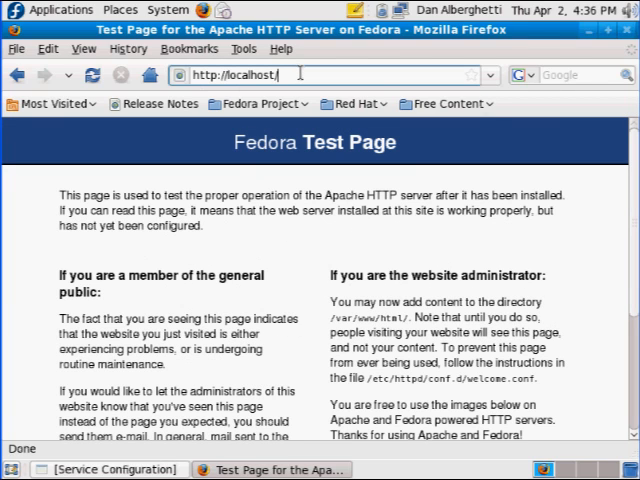
type("127.0.0.1/")
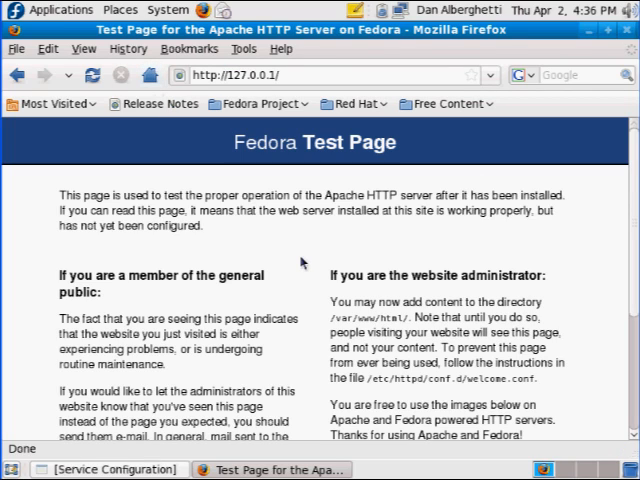
mouse_move(400, 232)
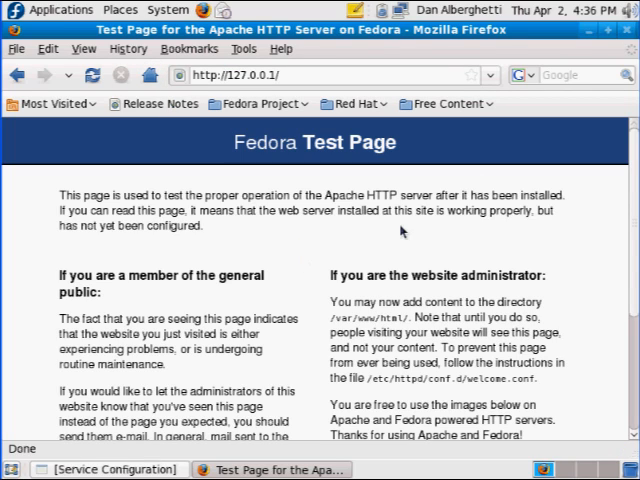
mouse_move(400, 232)
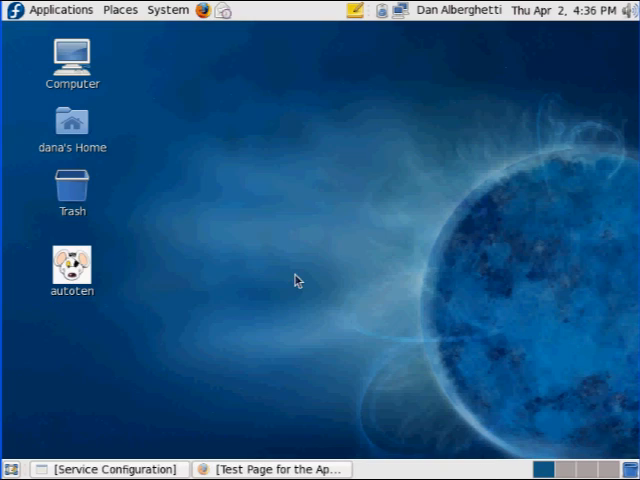
mouse_move(172, 14)
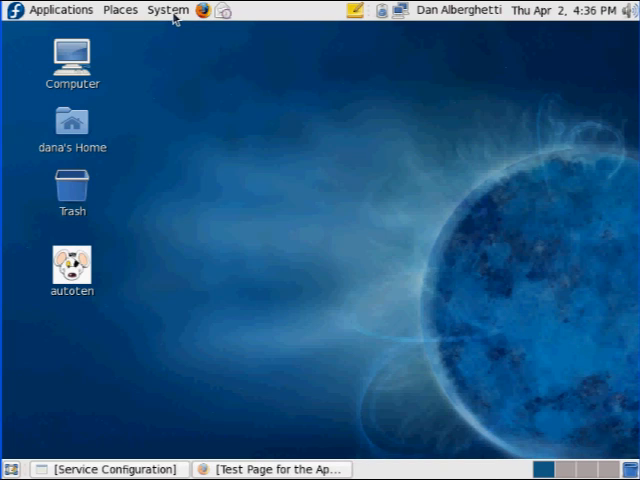
- Launch the HTTP tool from System > Administration > Server Settings
left_click(168, 8)
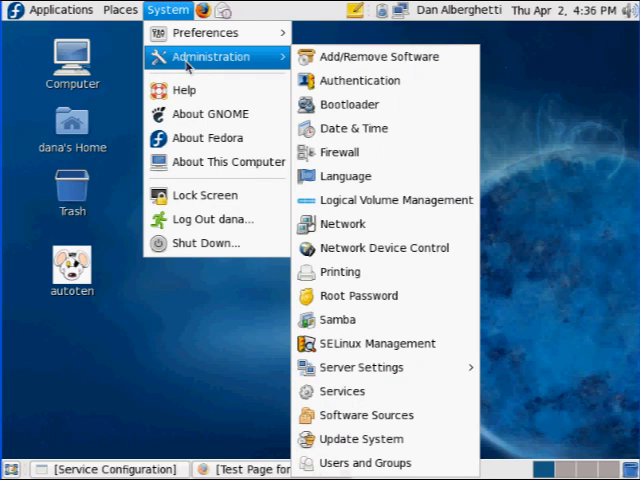
mouse_move(382, 246)
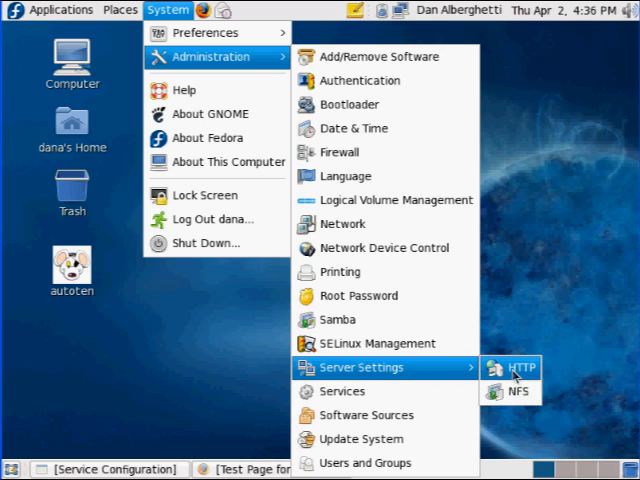
left_click(518, 368)
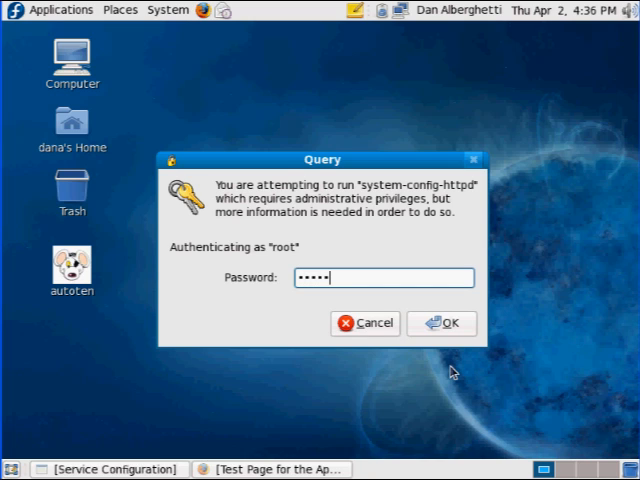
- Authenticate as root and position the HTTP Server Configuration window showing webmaster root@localhost
left_click(440, 324)
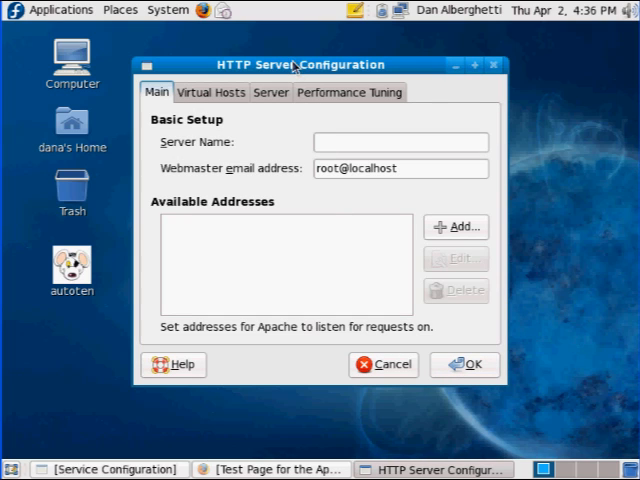
left_click_drag(292, 64, 298, 46)
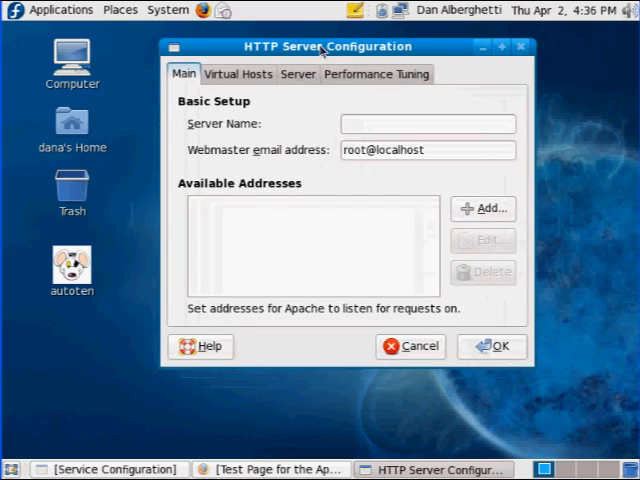